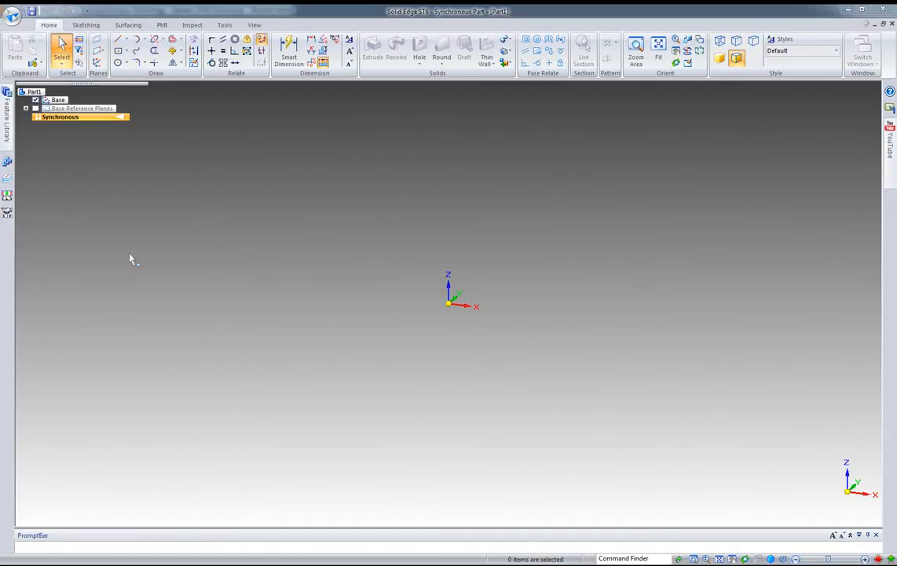
mouse_move(128, 82)
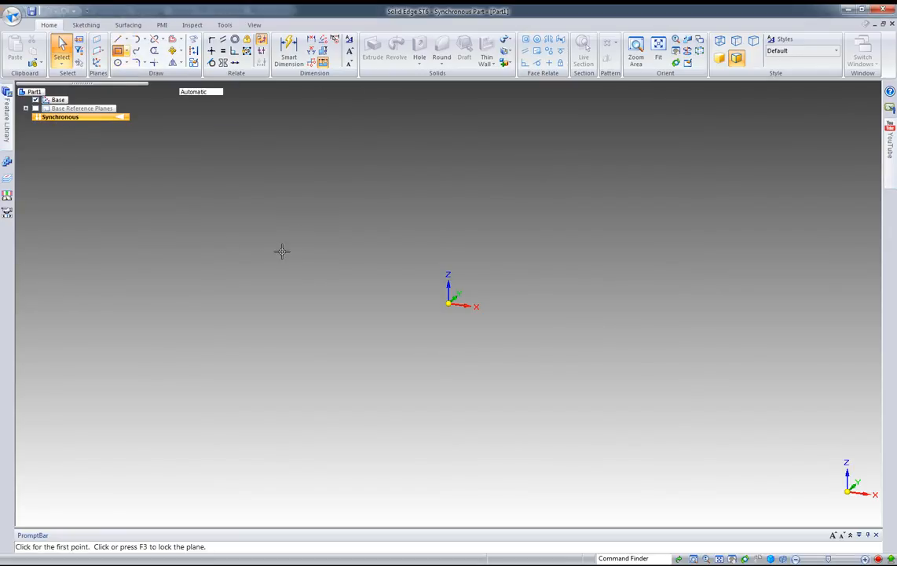
Draw a rectangle on the vertical base plane of the synchronous part
drag(240, 171, 359, 297)
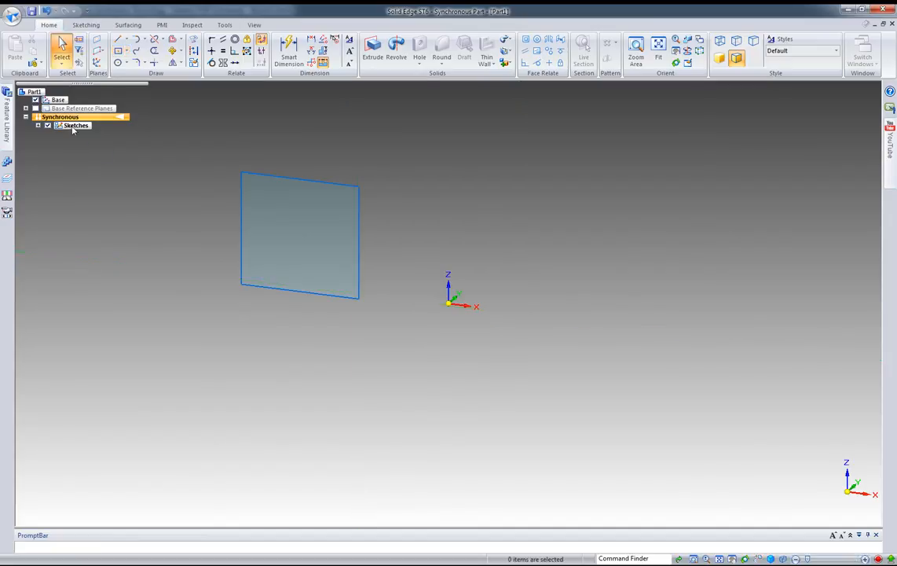
Transition the part from Synchronous to the Ordered environment via PathFinder
right_click(72, 125)
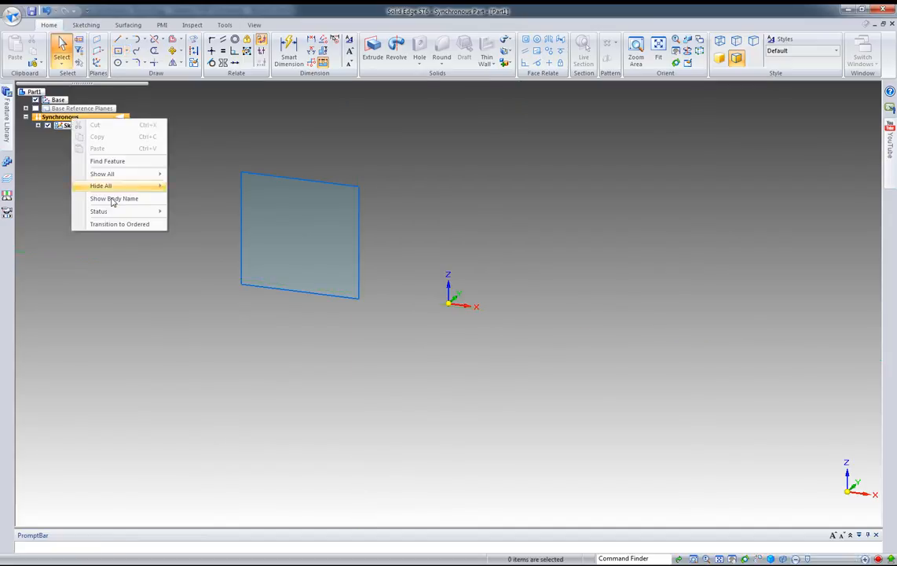
mouse_move(119, 224)
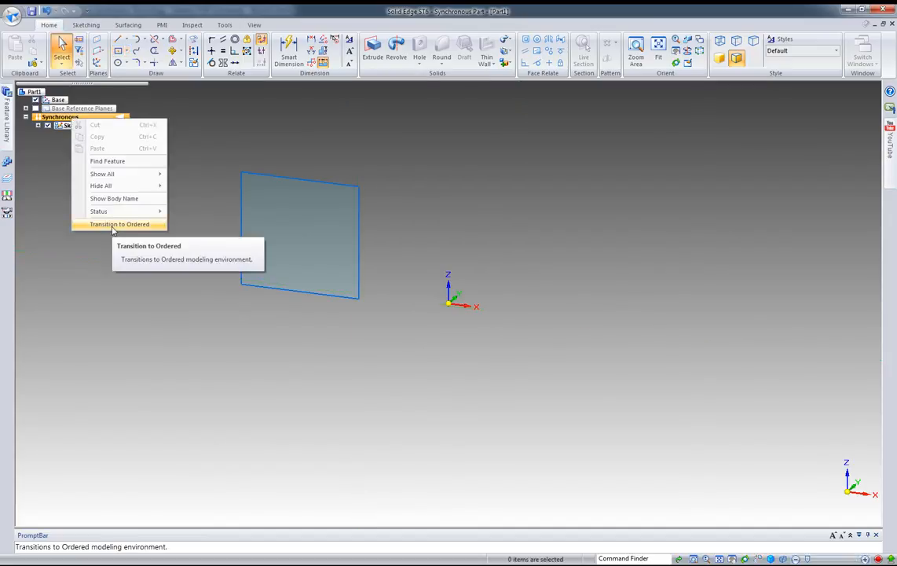
click(119, 224)
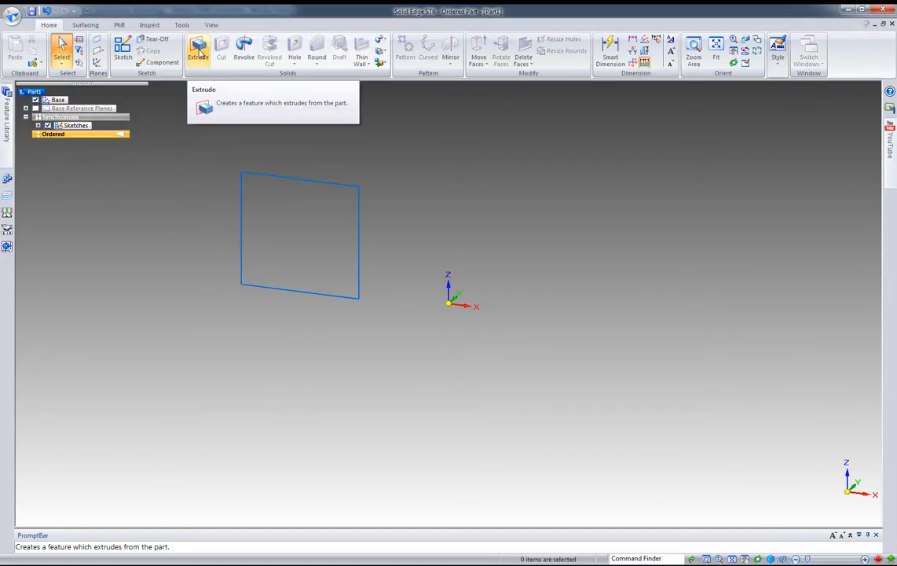
Extrude the existing rectangle sketch, using Select from Sketch as the profile
click(198, 51)
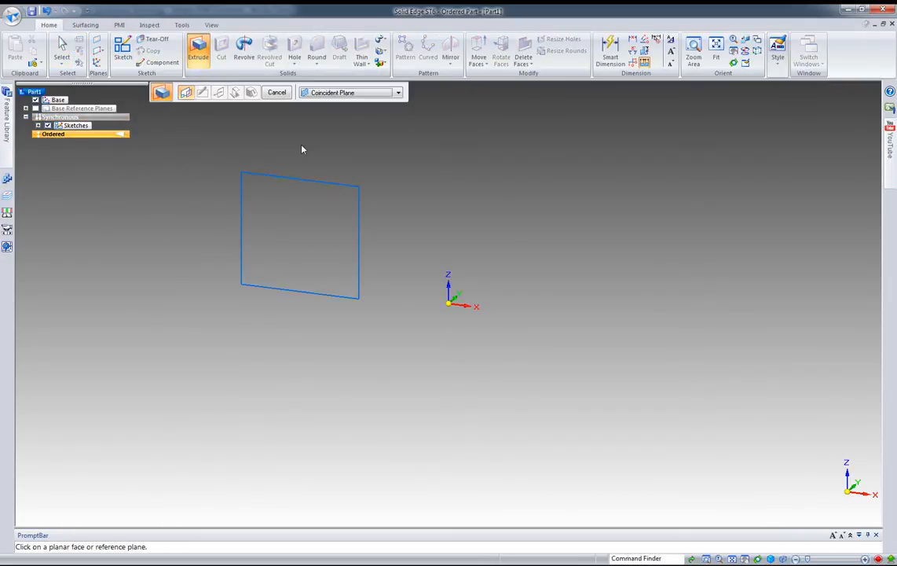
mouse_move(349, 146)
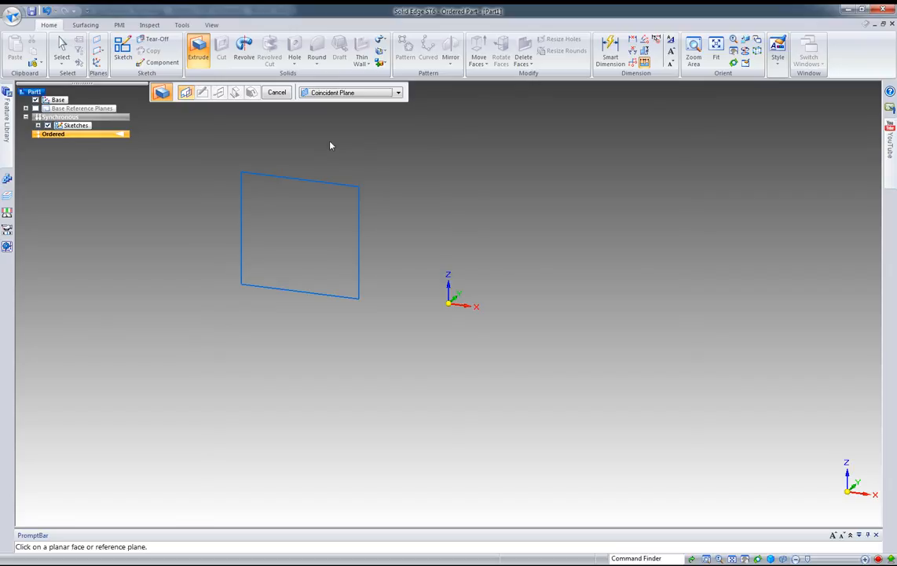
mouse_move(350, 93)
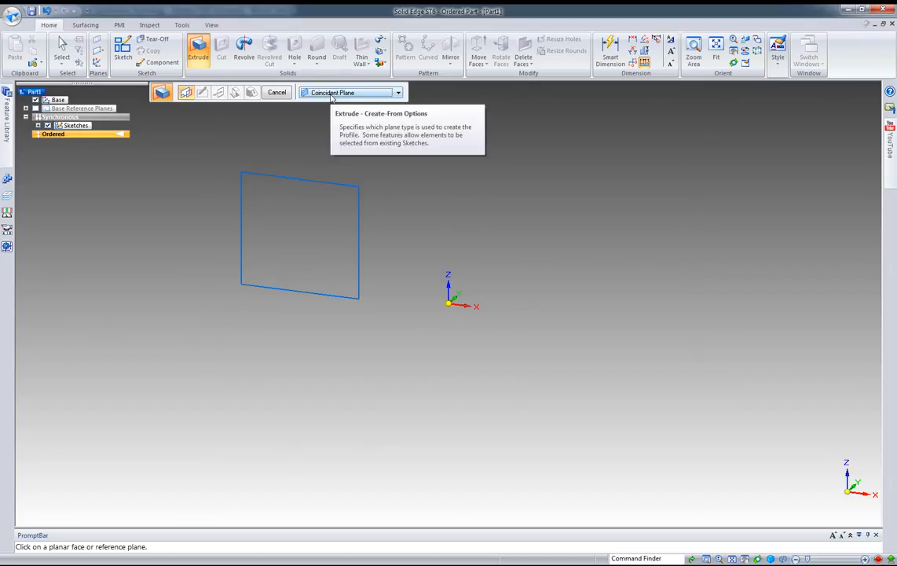
click(398, 92)
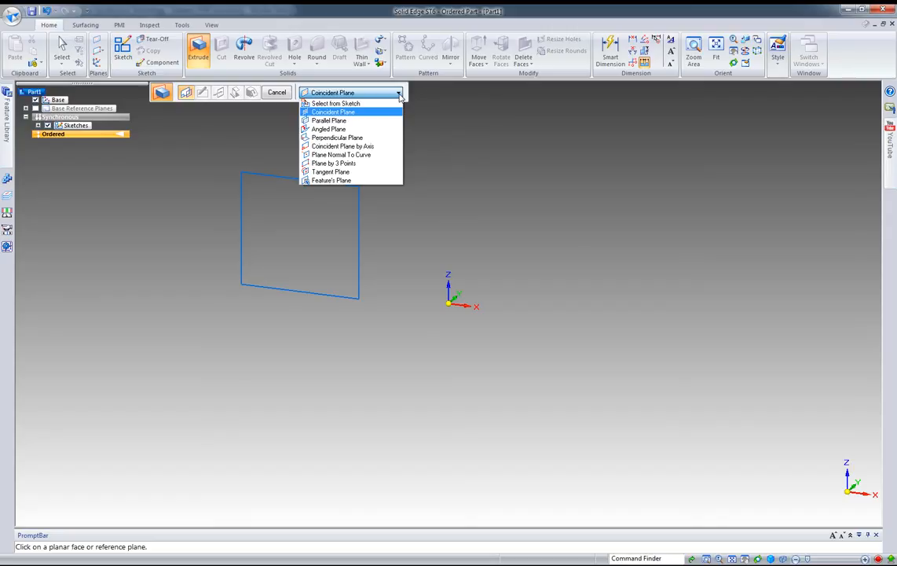
mouse_move(336, 103)
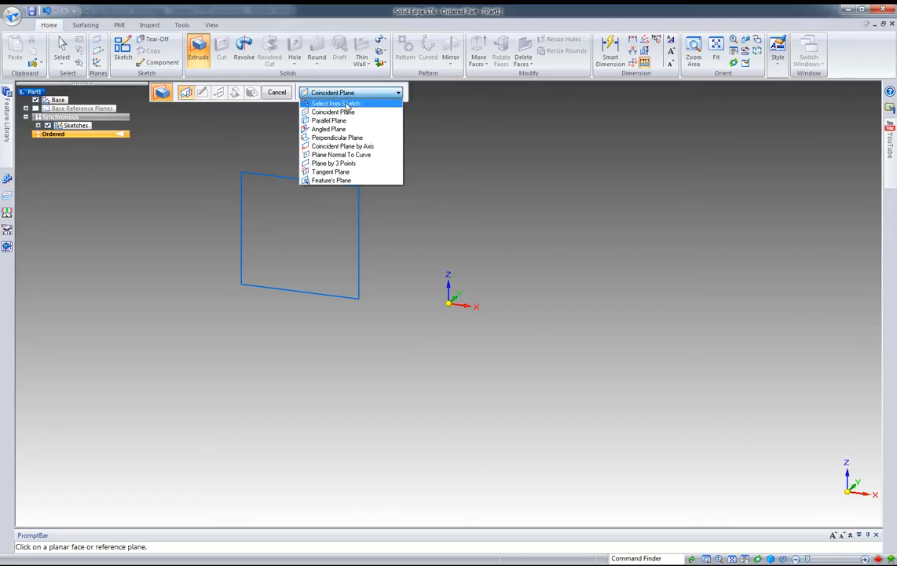
click(336, 103)
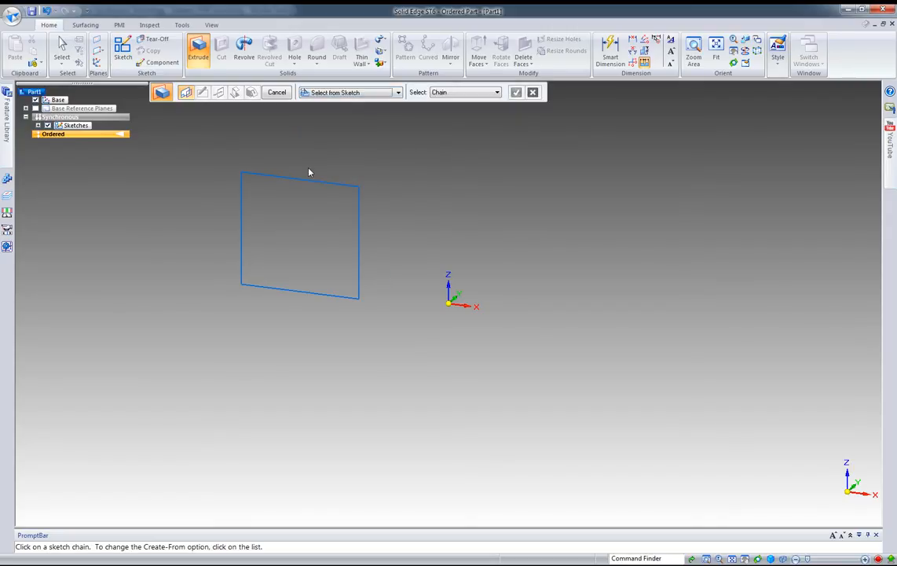
click(299, 174)
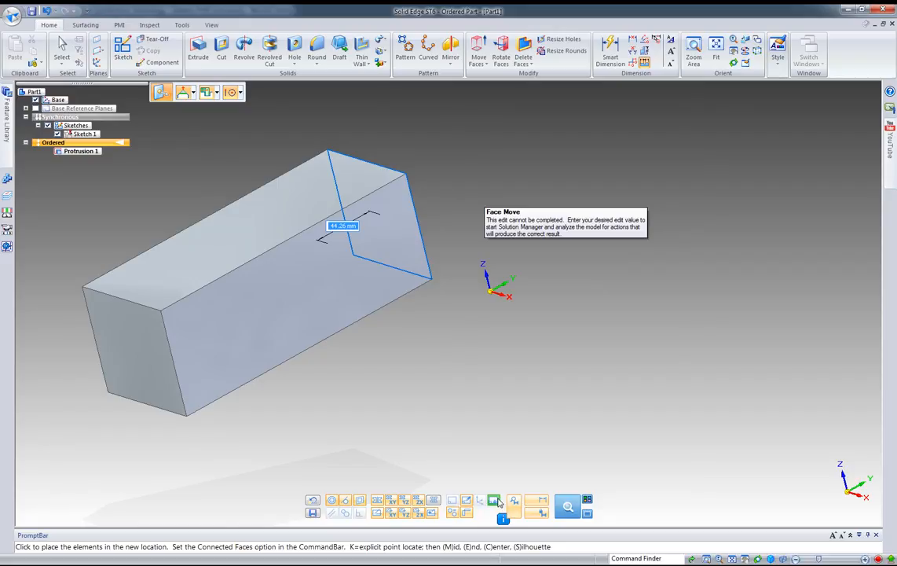
mouse_move(494, 500)
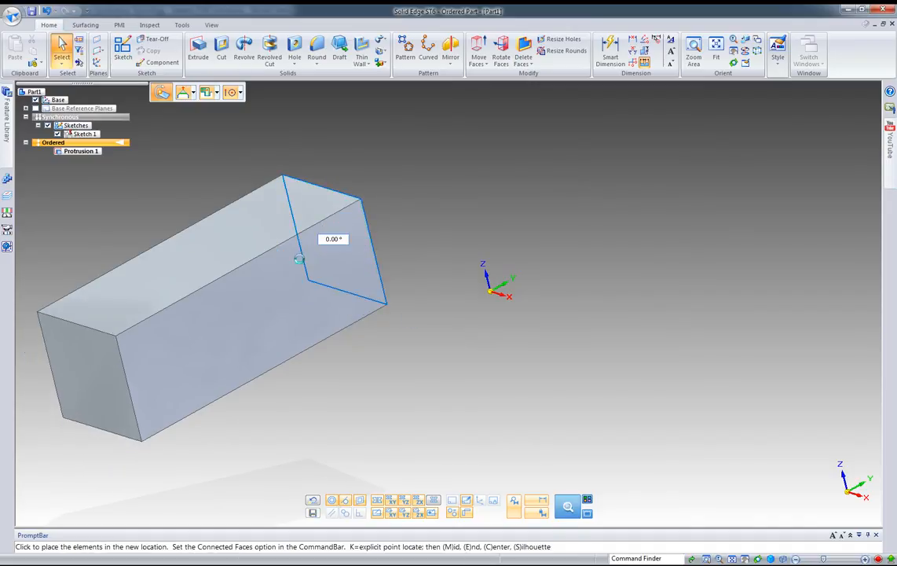
Rotate Sketch 1 with the steering wheel and select Protrusion 1 to check it
drag(297, 260, 314, 310)
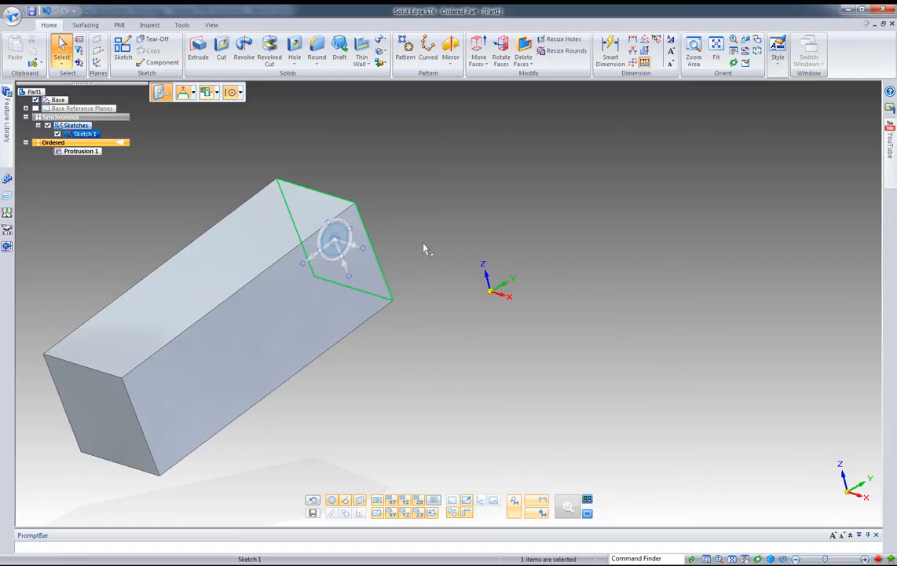
mouse_move(438, 234)
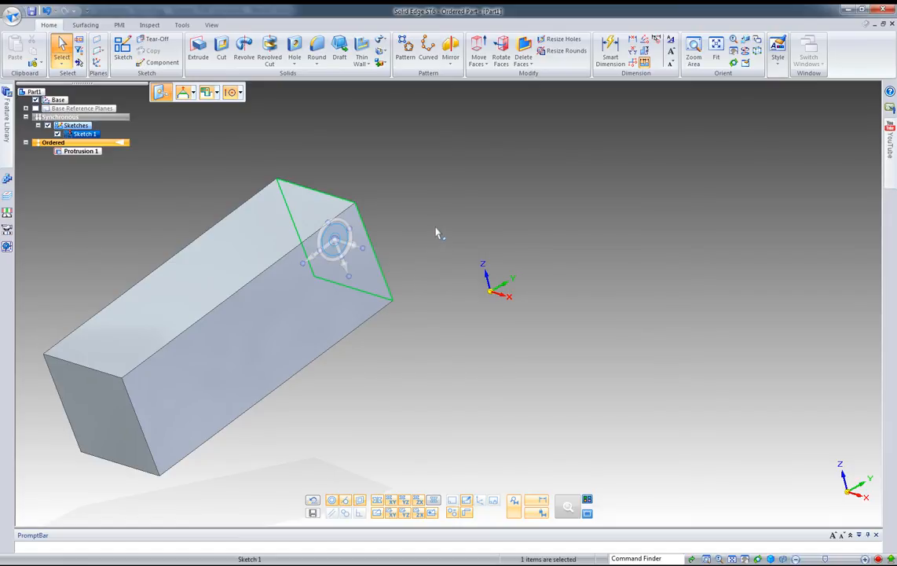
mouse_move(455, 197)
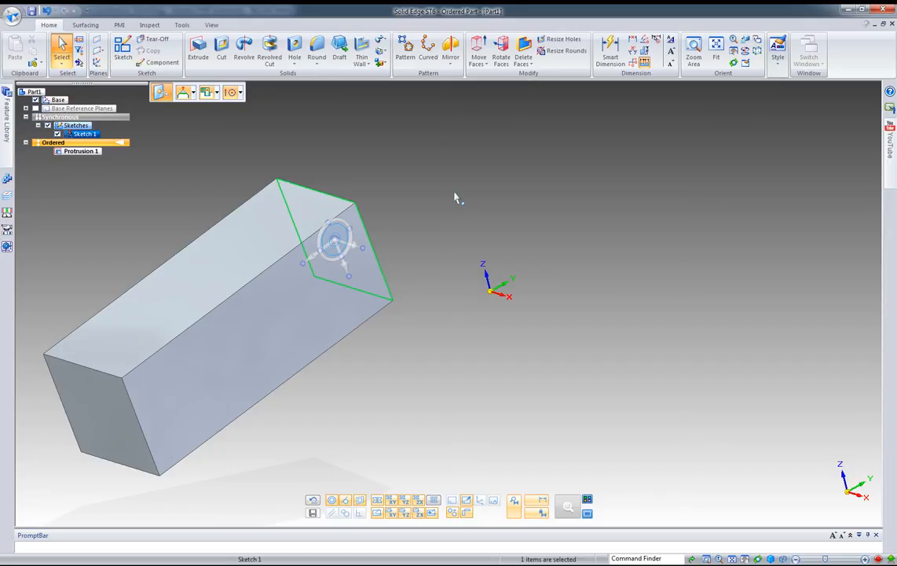
mouse_move(146, 174)
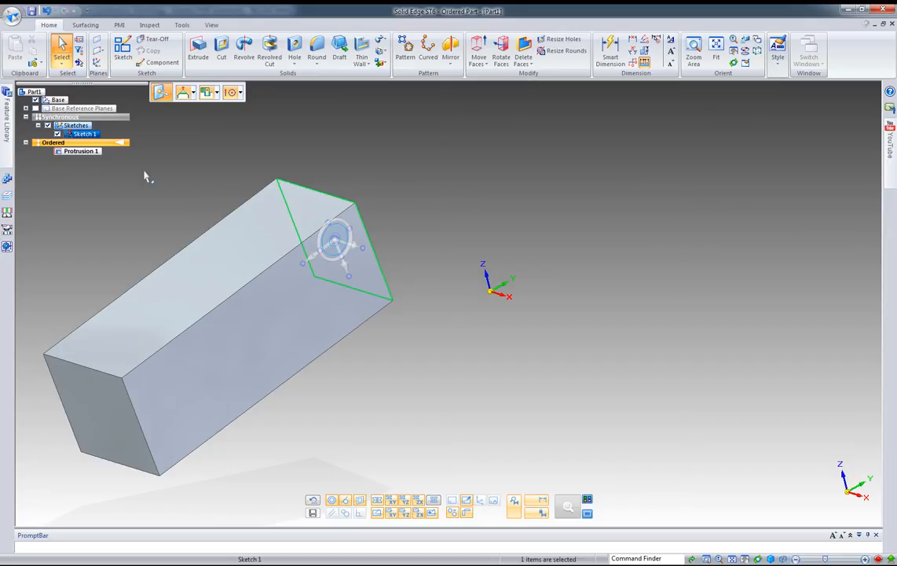
click(81, 151)
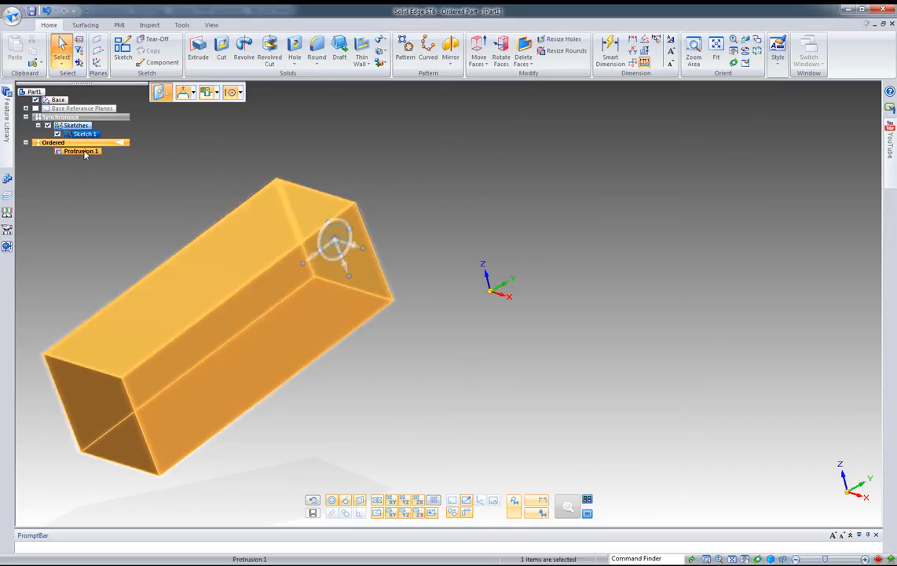